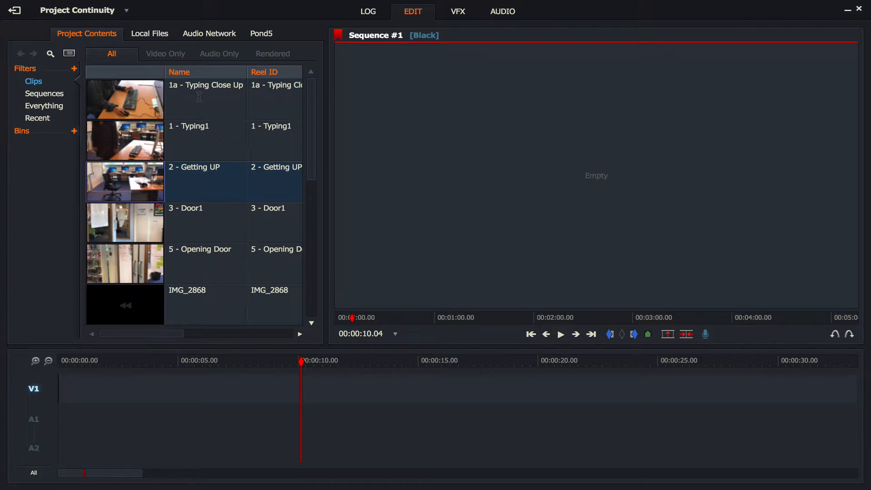
Scroll the Project Contents clip list to locate the numbered shots and the Name column
scroll(down, 3)
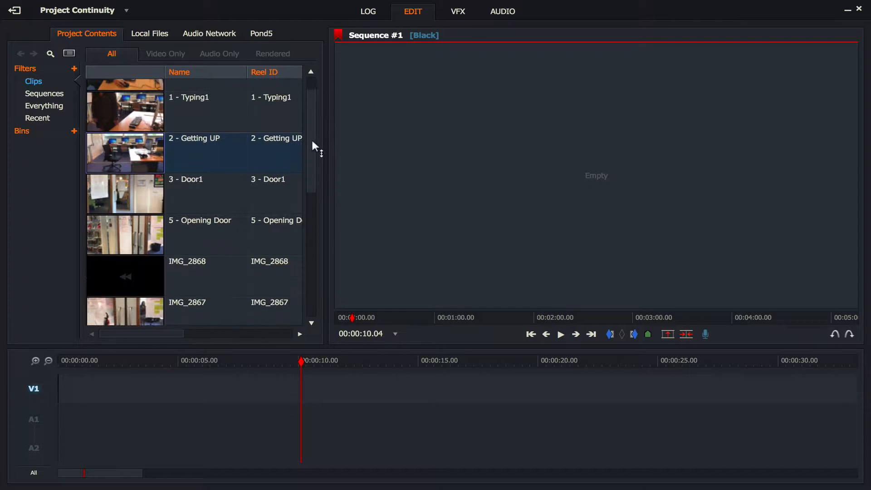
scroll(down, 3)
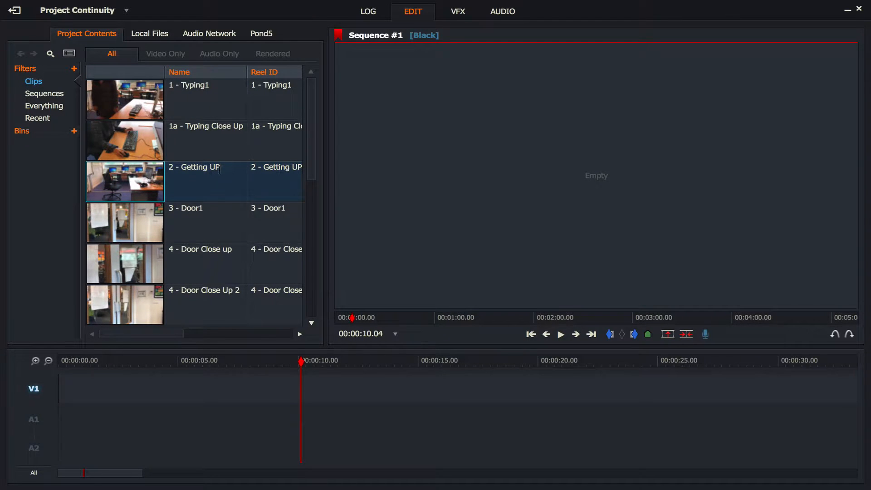
scroll(down, 3)
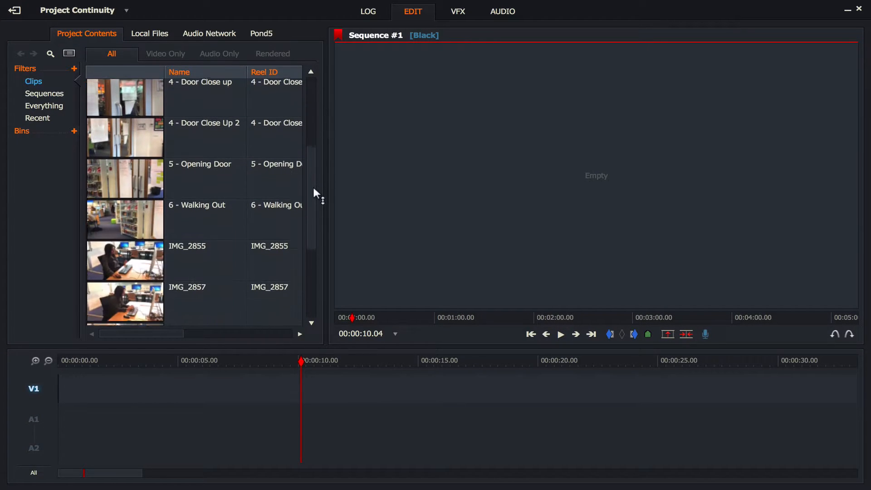
scroll(up, 3)
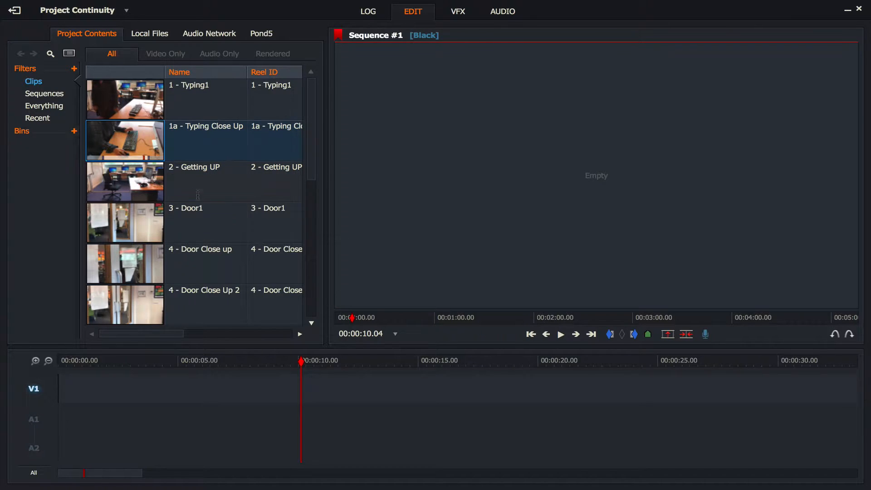
mouse_move(145, 145)
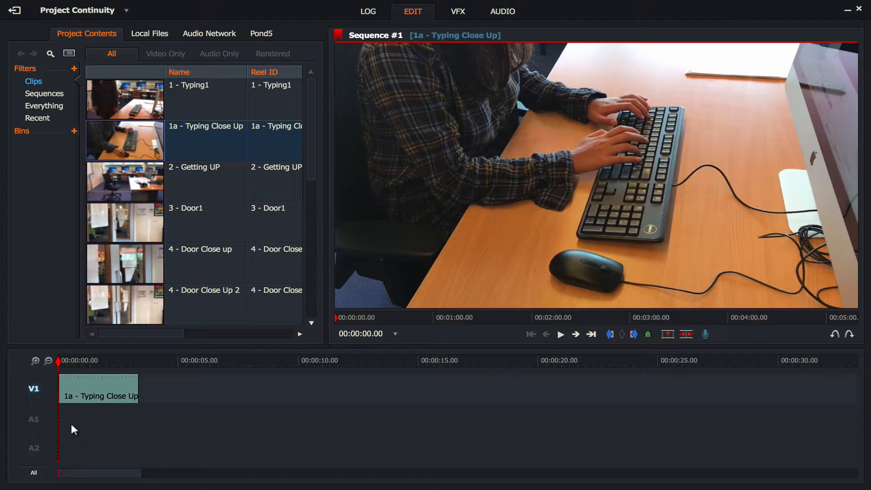
mouse_move(59, 422)
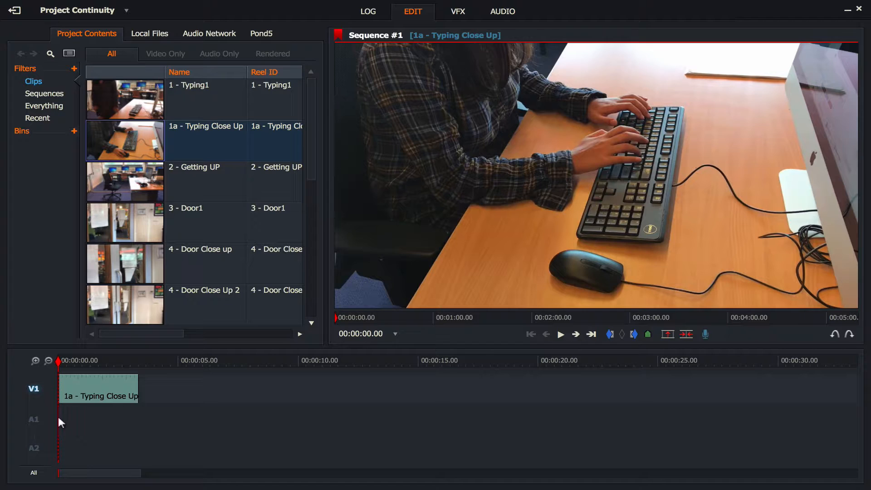
mouse_move(120, 435)
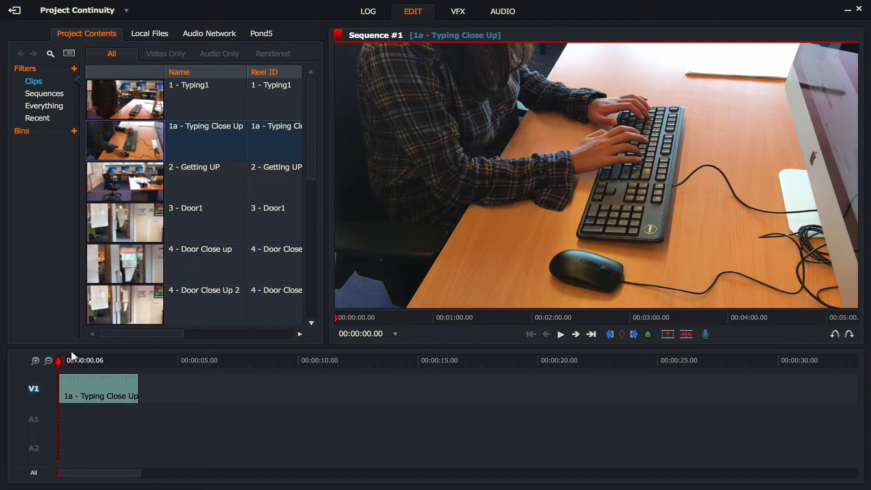
Set the out point of '1a - Typing Close Up' so '1 - Typing1' can follow it on V1
click(559, 334)
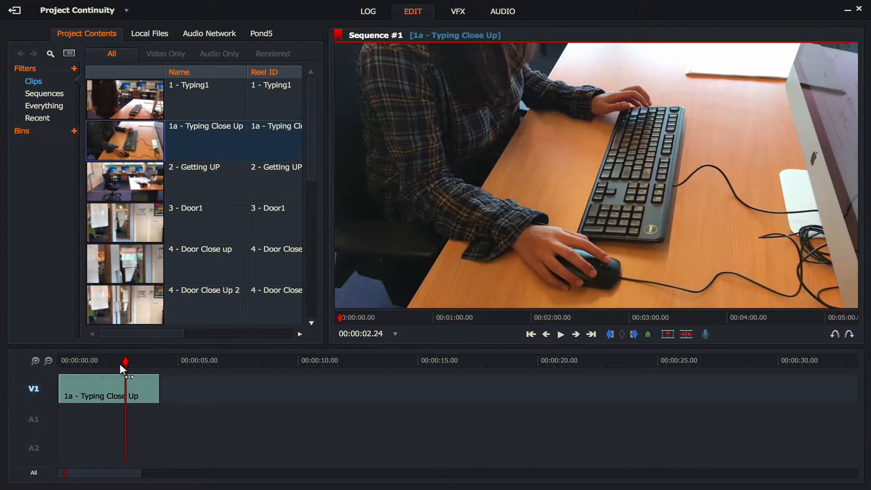
click(560, 334)
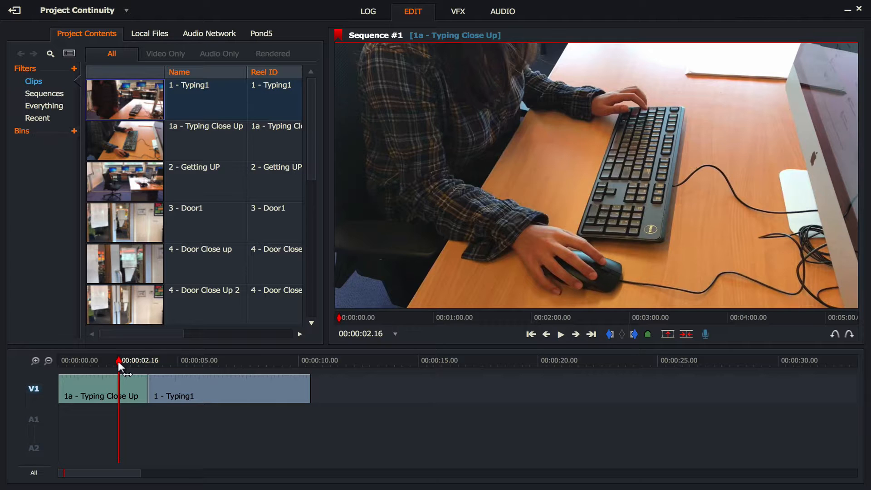
Scrub around the first cut to check it, then return to the sequence start before trimming '1 - Typing1'
click(560, 334)
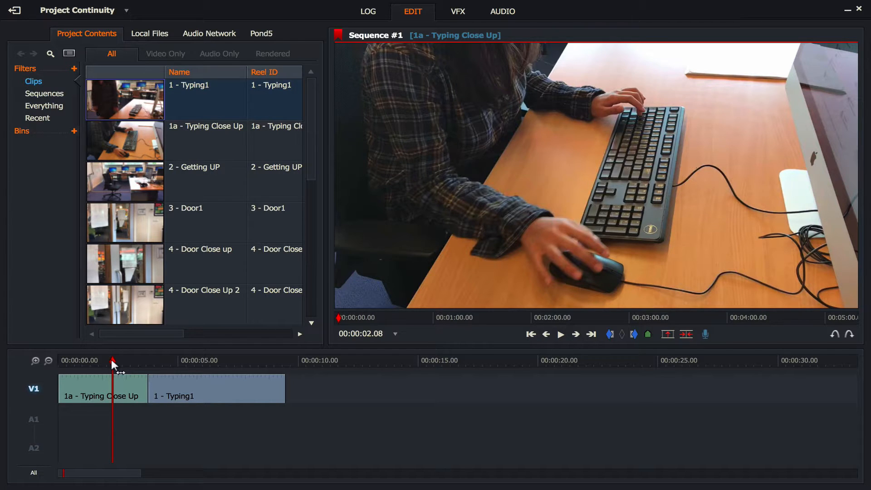
click(560, 334)
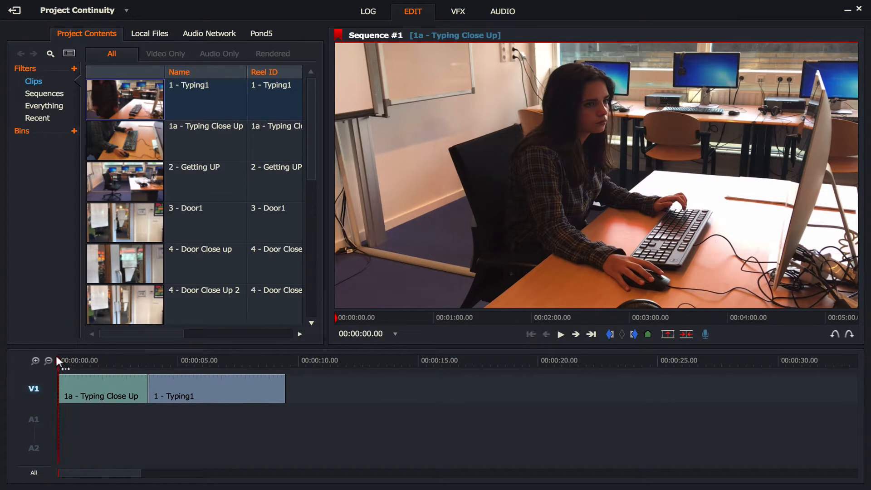
click(560, 333)
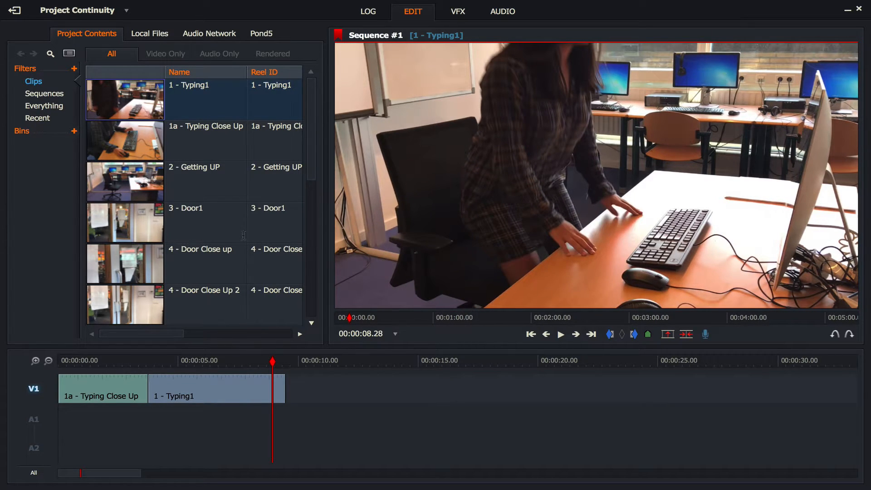
Place '2 - Getting UP' after '1 - Typing1', close the gap, and review frames on both sides of the cut
click(126, 182)
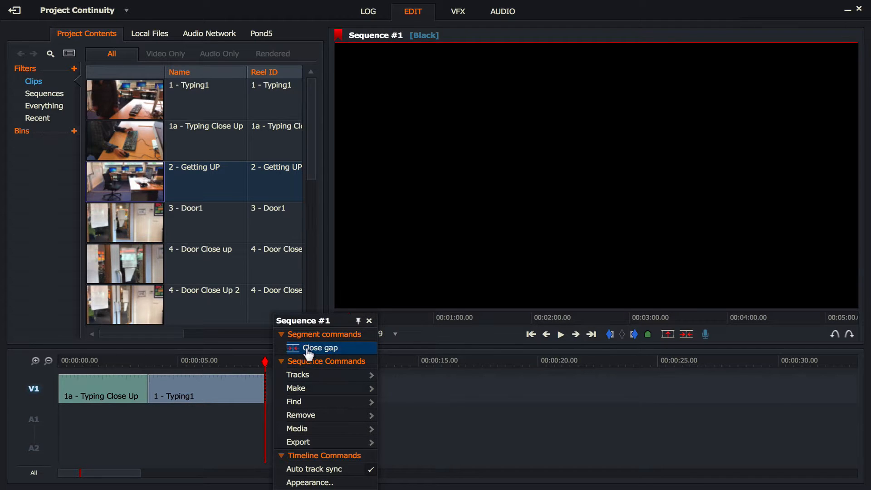
click(319, 347)
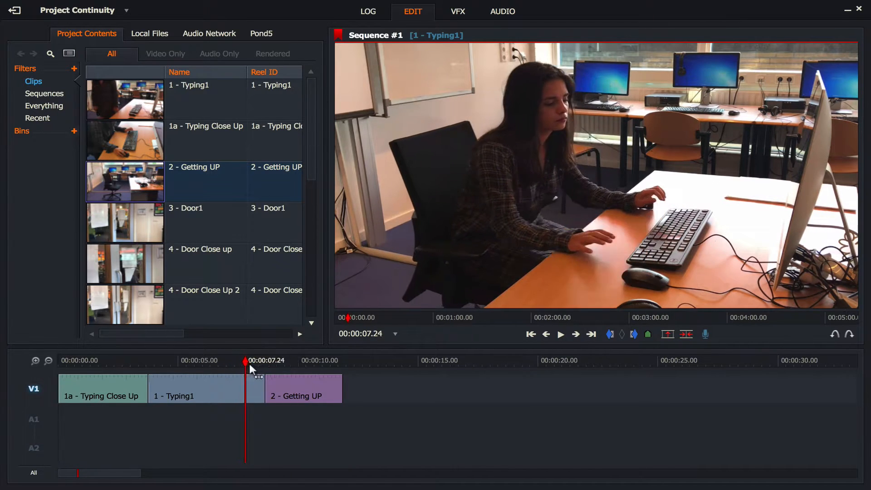
click(281, 360)
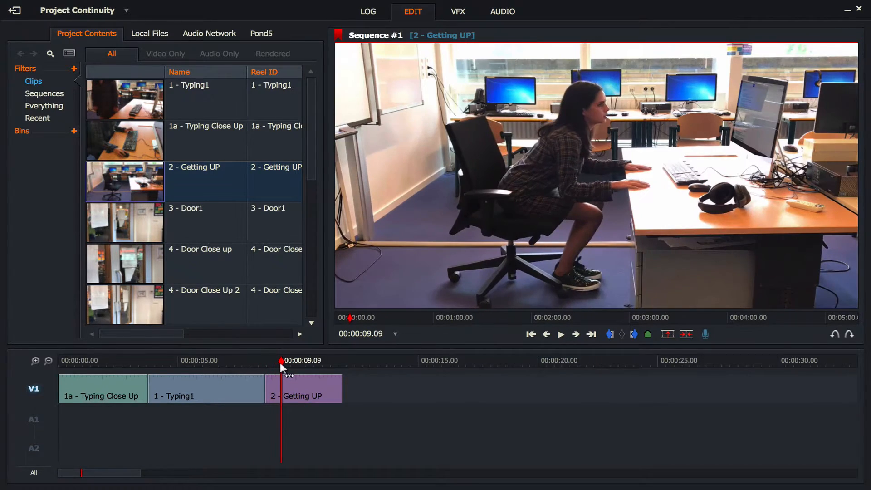
click(575, 334)
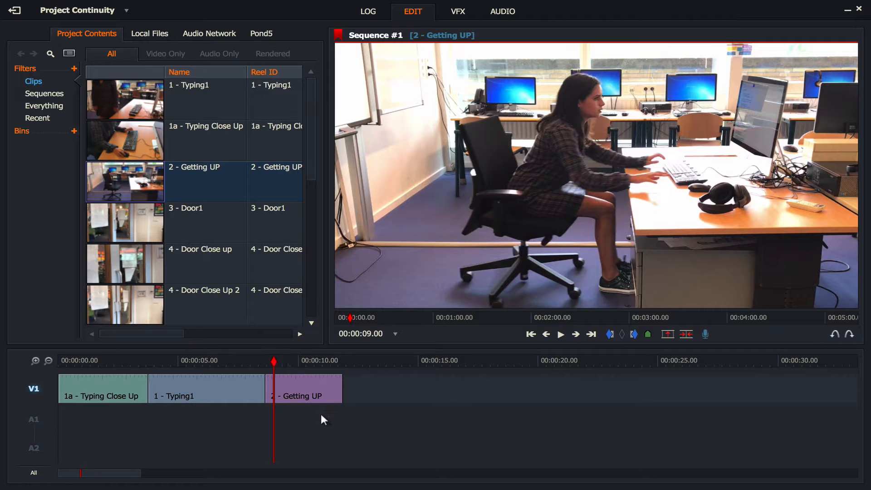
Select the Typing1/Getting UP cut to open it in trim mode
click(276, 387)
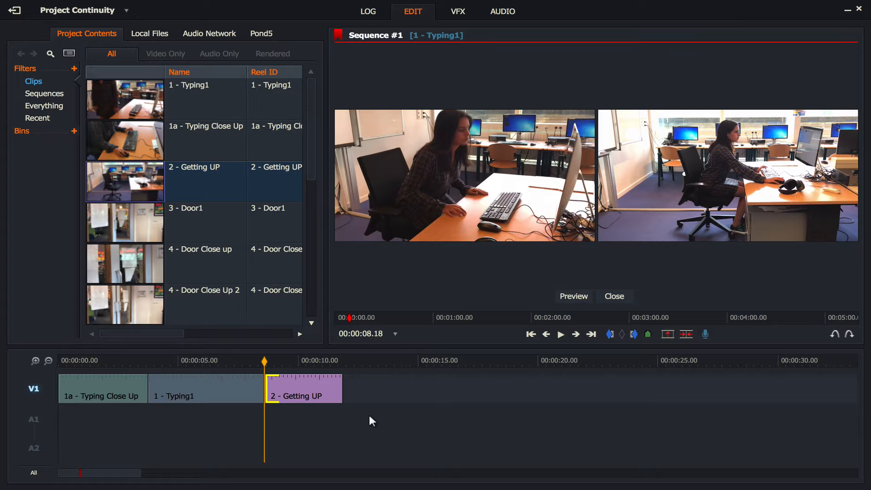
mouse_move(497, 156)
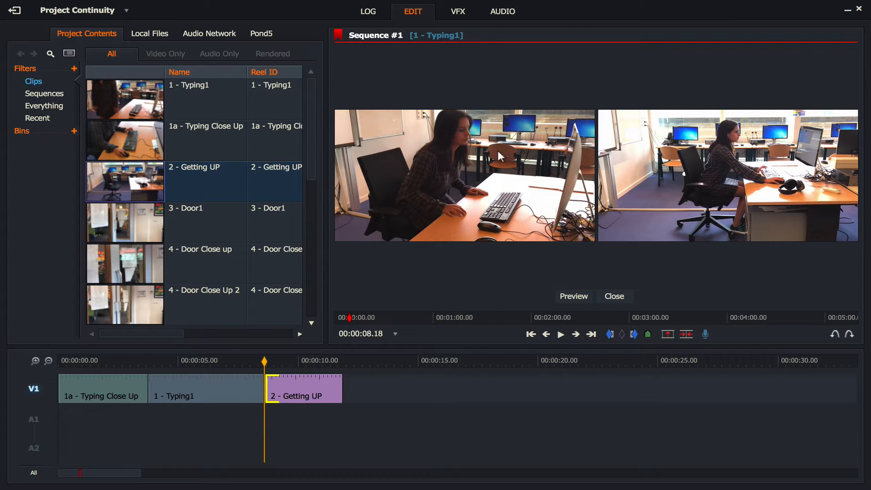
mouse_move(697, 199)
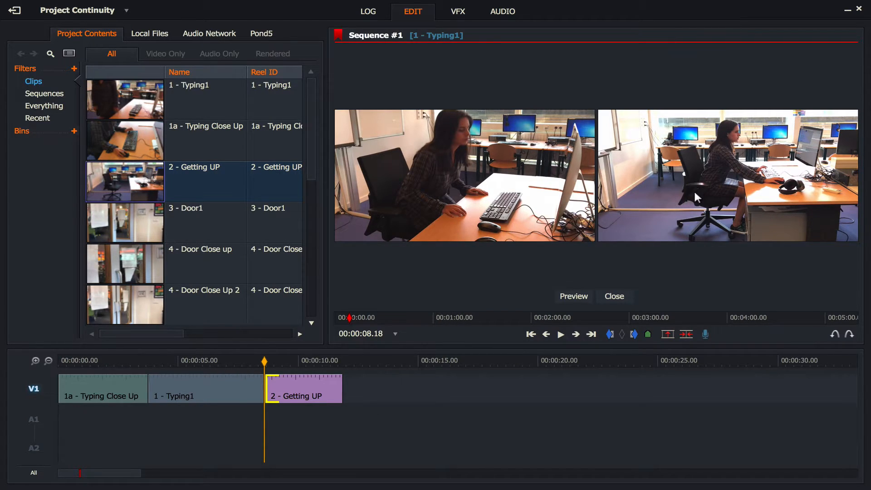
mouse_move(172, 393)
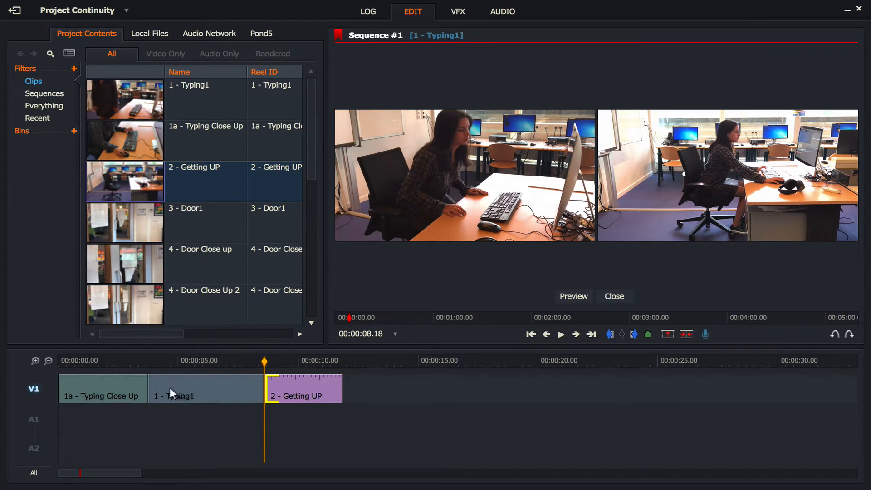
mouse_move(711, 196)
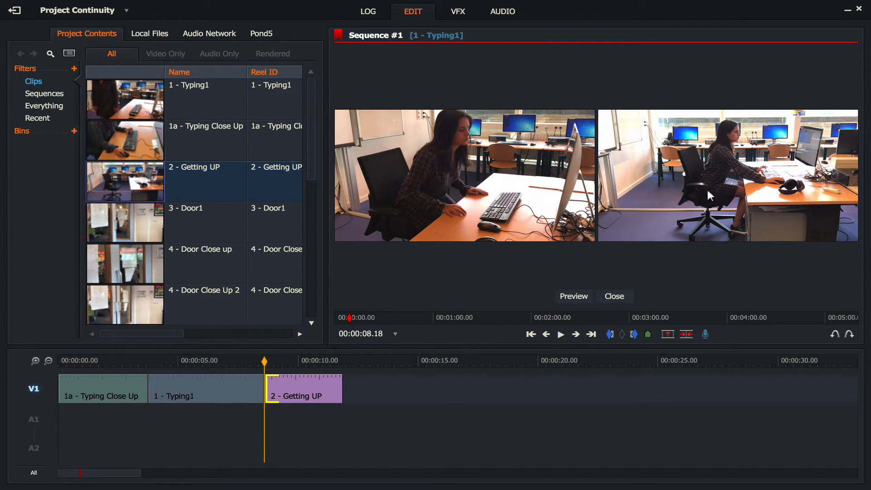
mouse_move(450, 304)
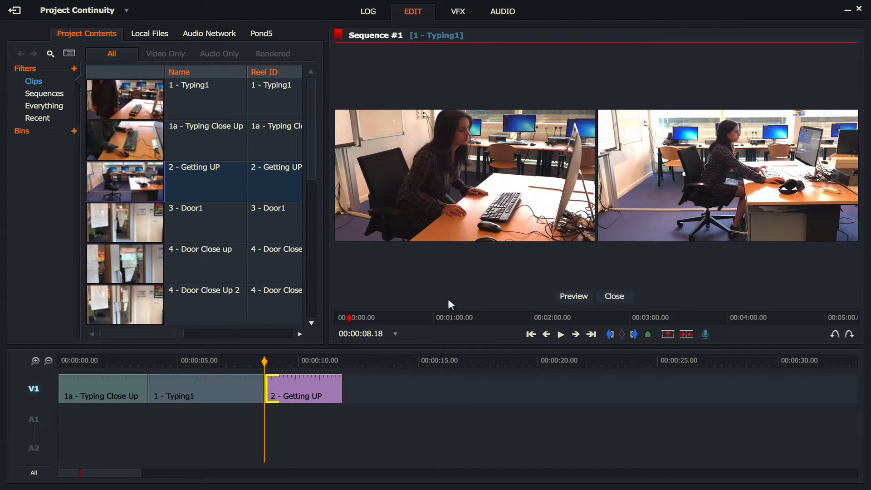
mouse_move(460, 136)
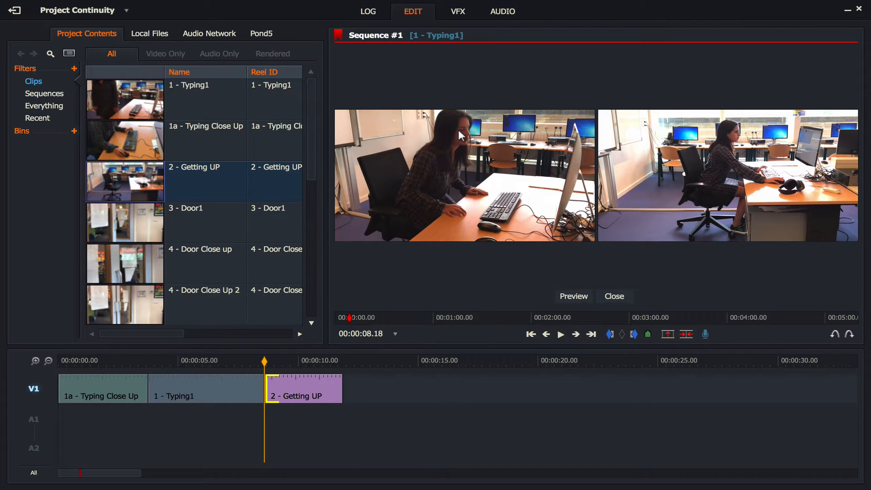
mouse_move(654, 177)
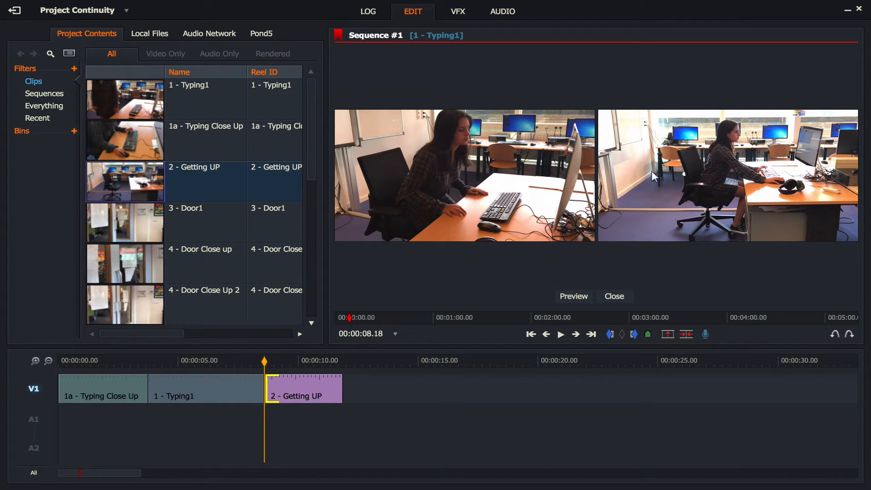
mouse_move(504, 256)
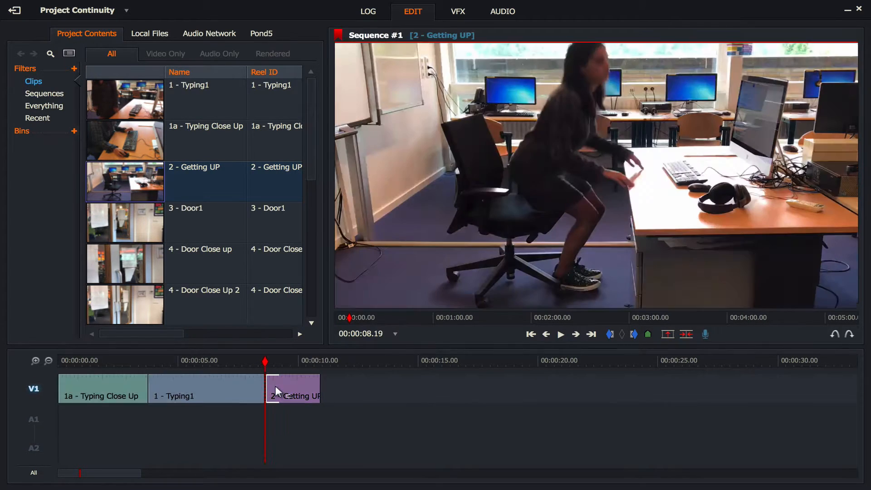
click(189, 360)
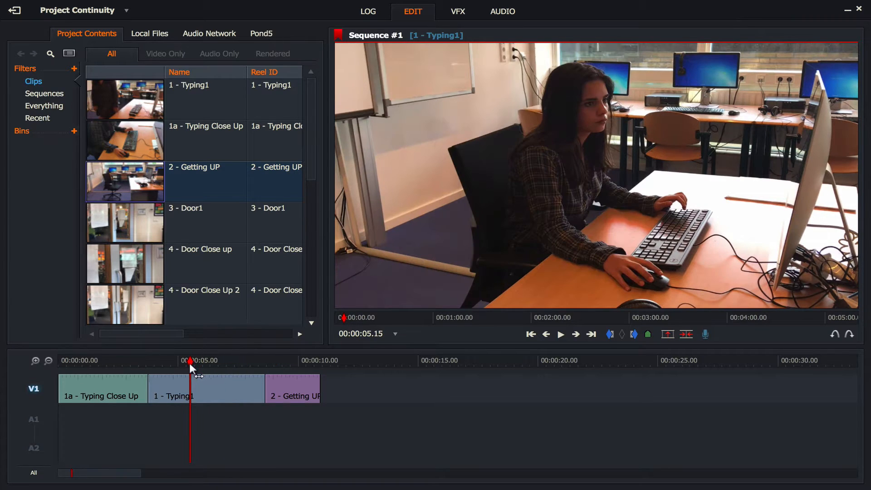
click(559, 333)
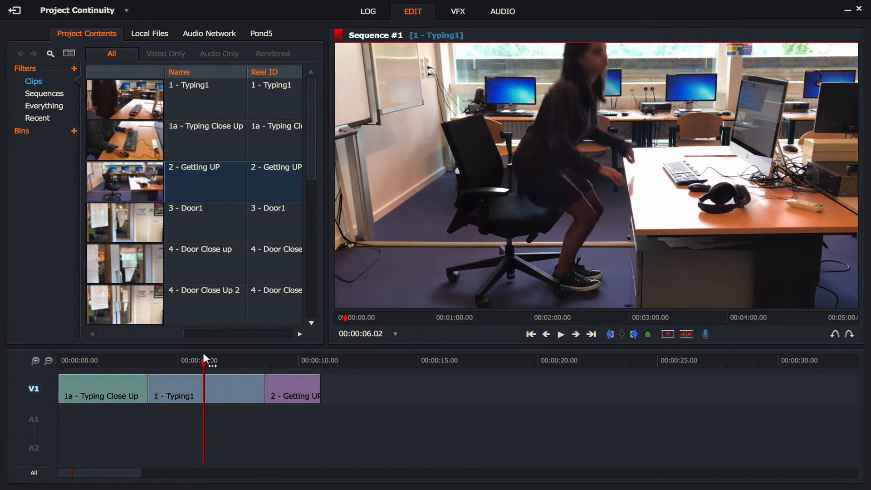
click(560, 334)
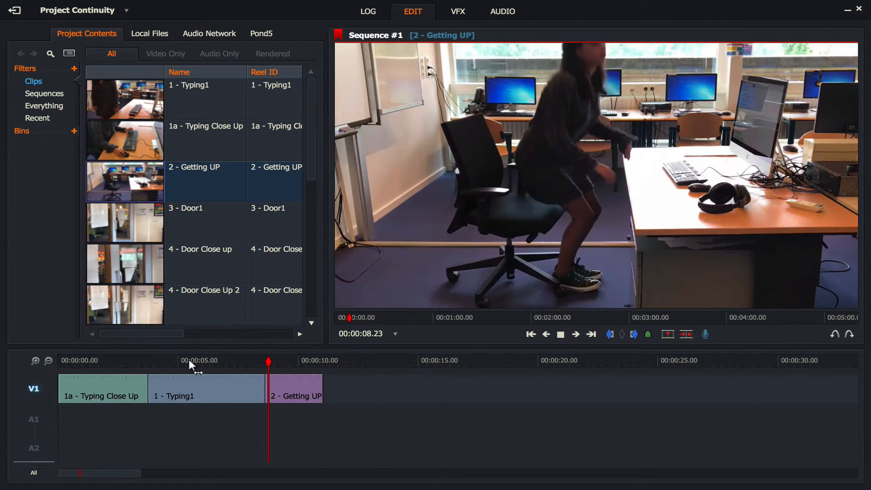
click(559, 334)
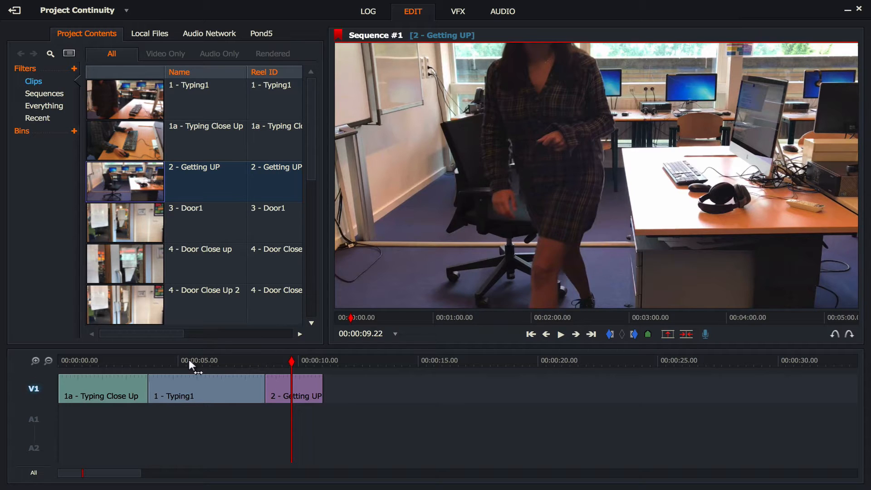
mouse_move(139, 225)
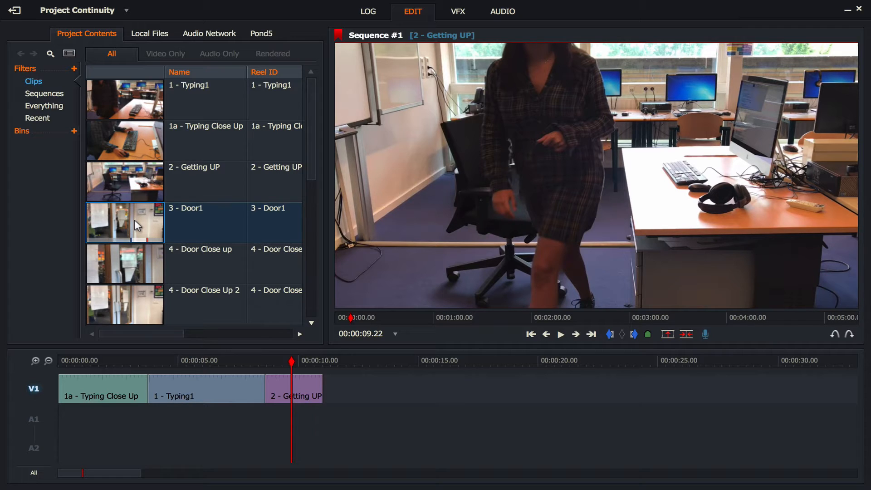
mouse_move(338, 357)
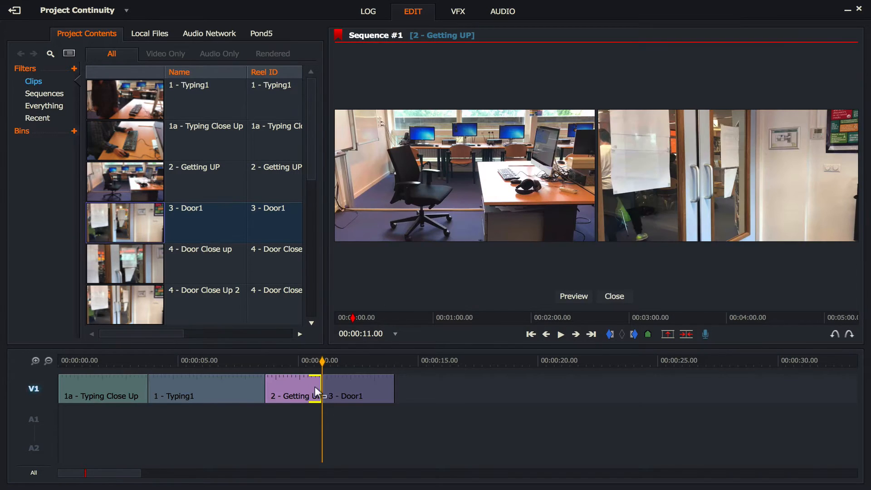
mouse_move(338, 422)
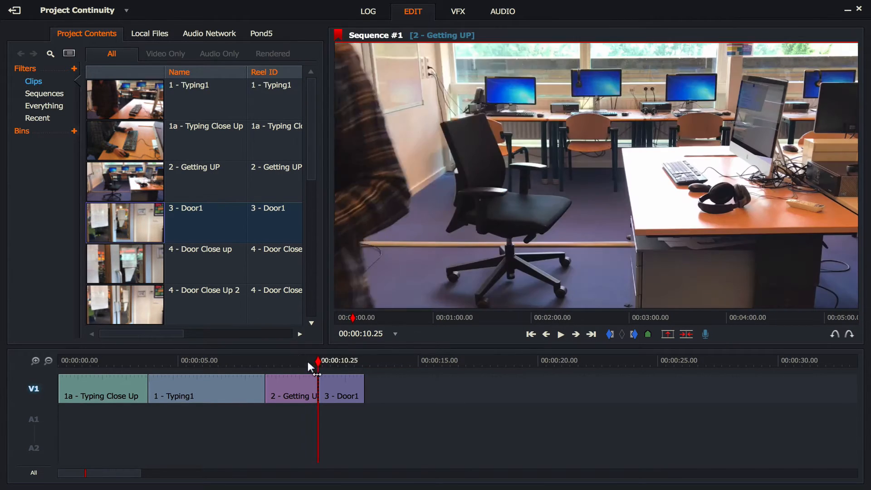
click(561, 334)
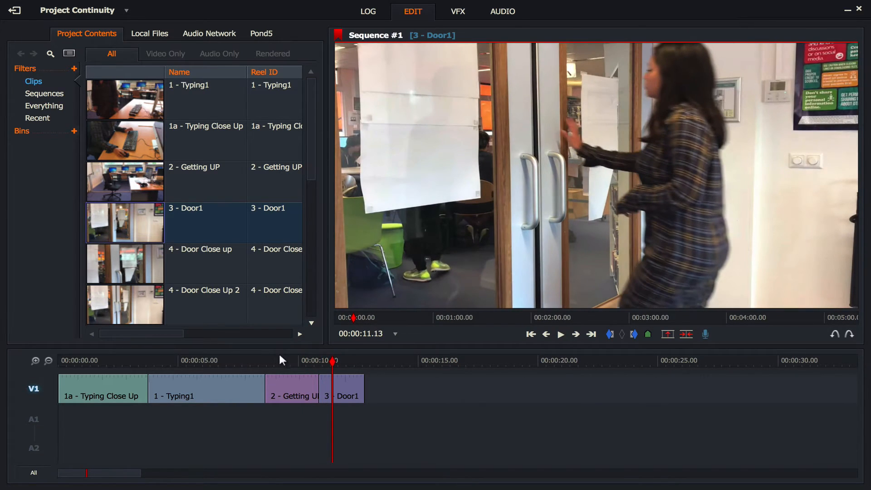
mouse_move(324, 371)
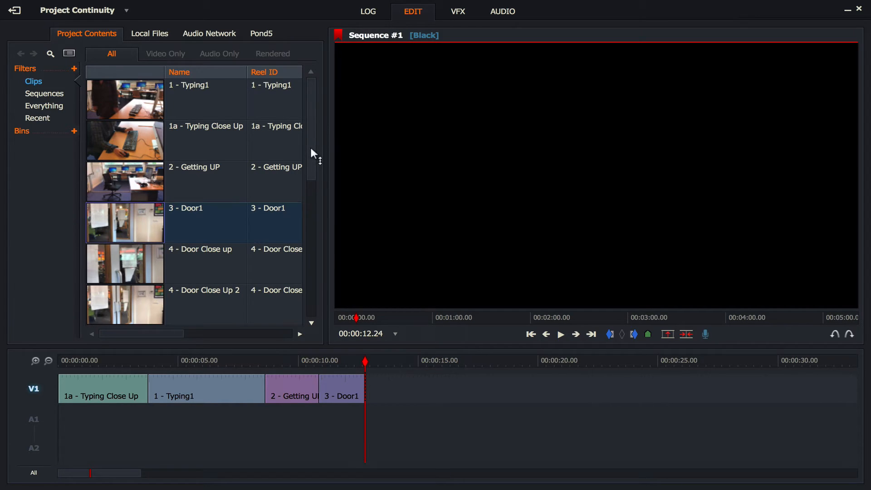
Locate '6 - Walking Out' in Project Contents and insert it after '3 - Door1' on V1
scroll(down, 3)
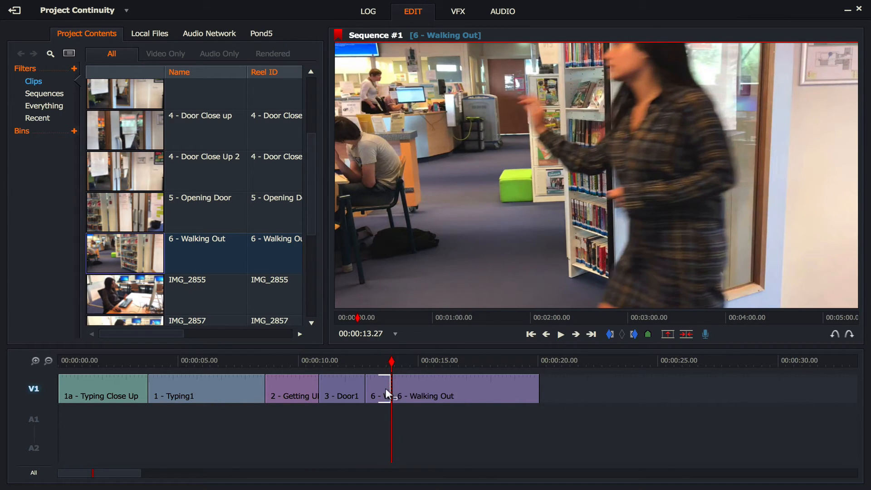
right_click(389, 389)
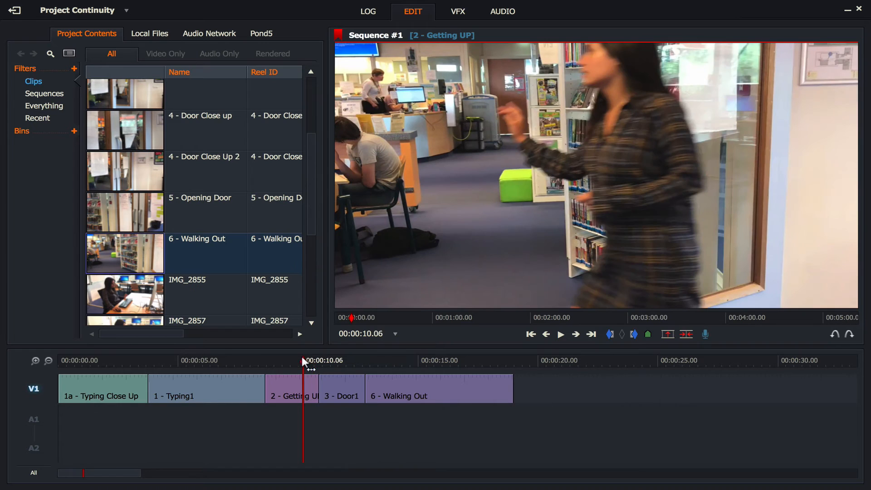
click(531, 334)
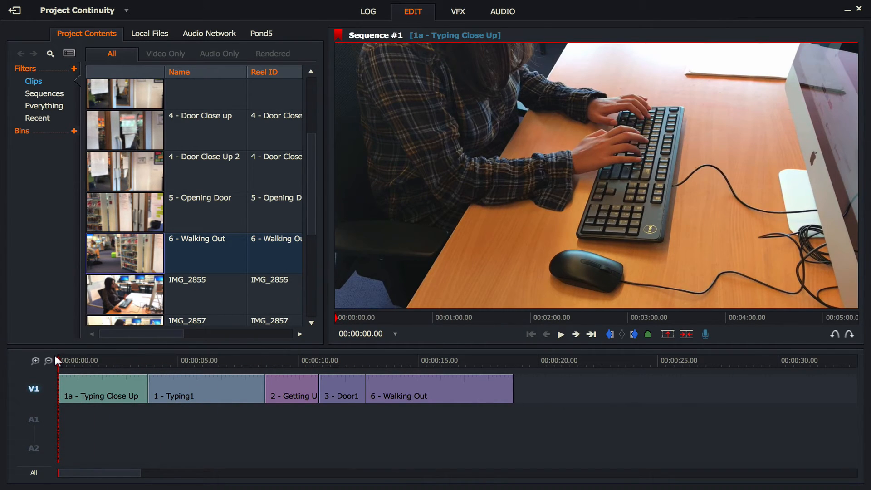
click(560, 334)
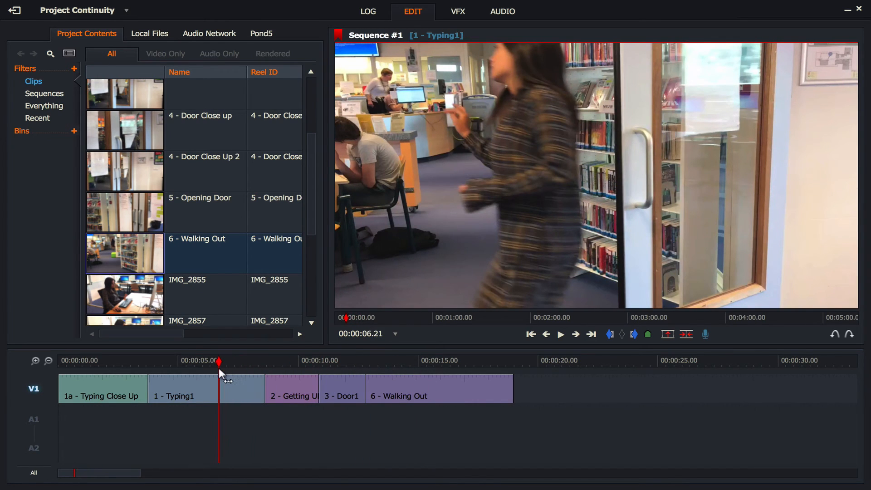
click(559, 334)
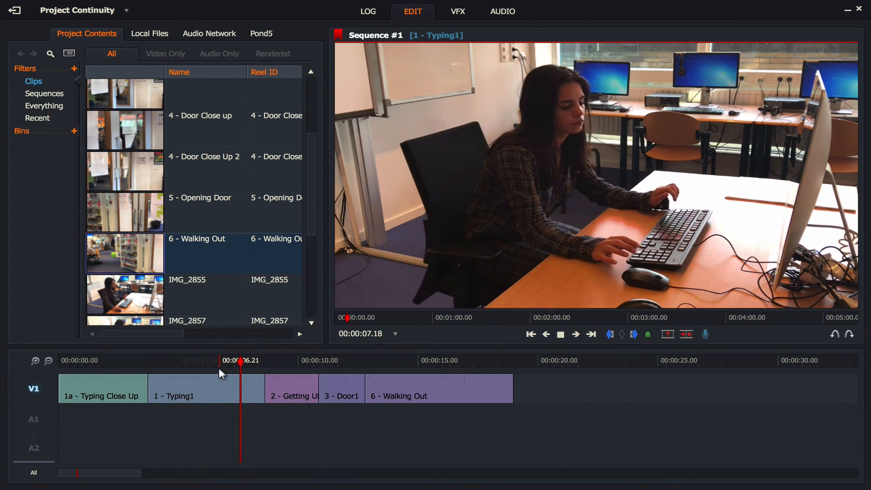
click(287, 360)
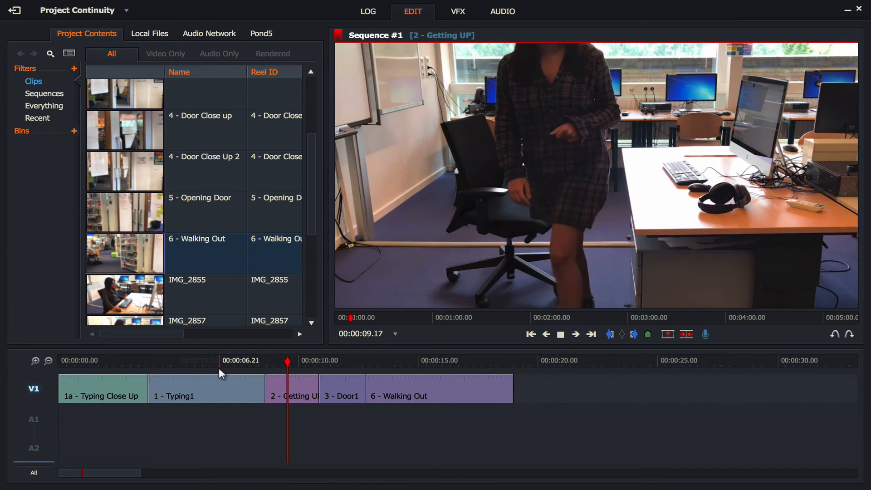